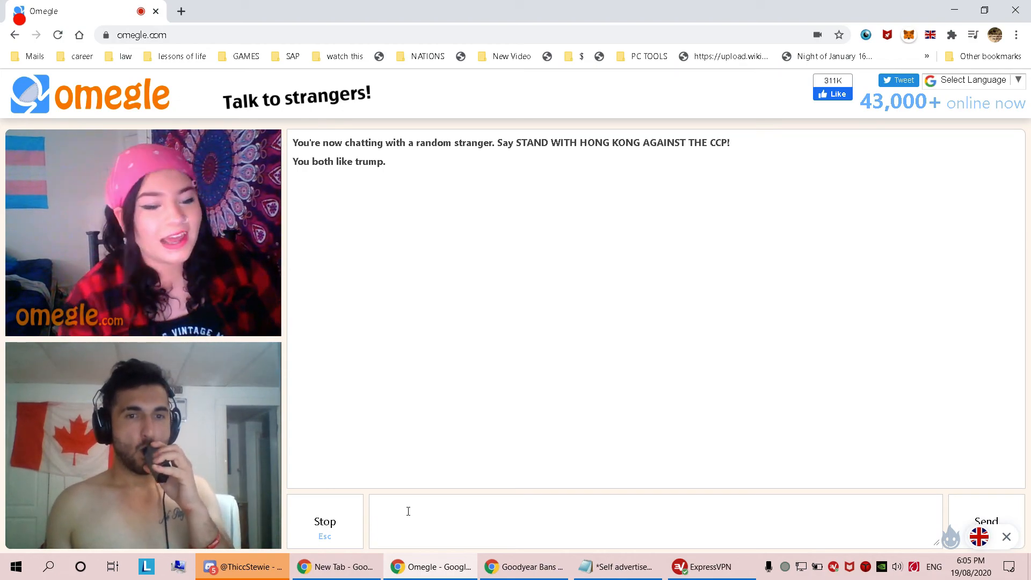
Step: End the current chat and connect to a new Trump-interest stranger
click(408, 512)
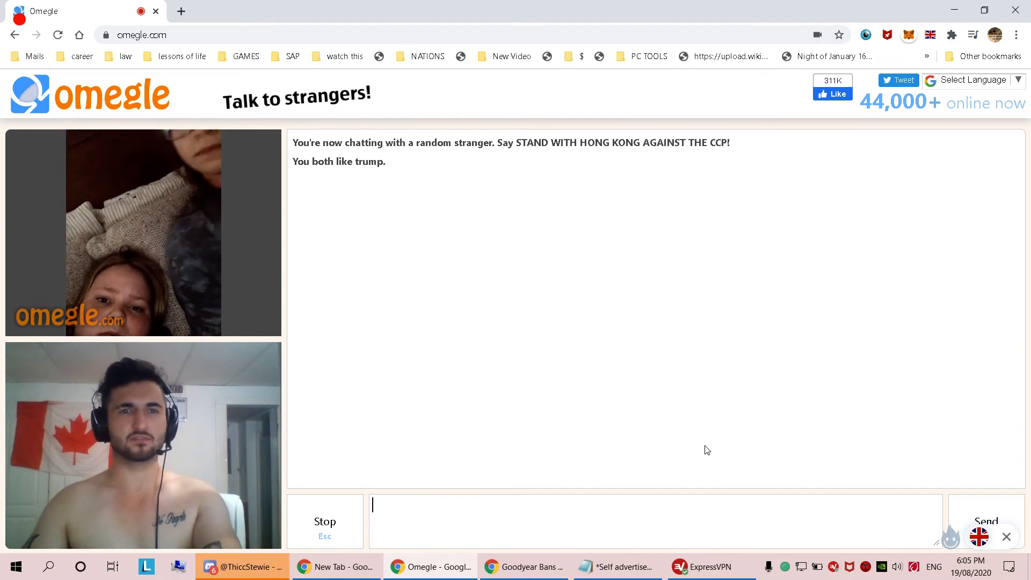
mouse_move(610, 462)
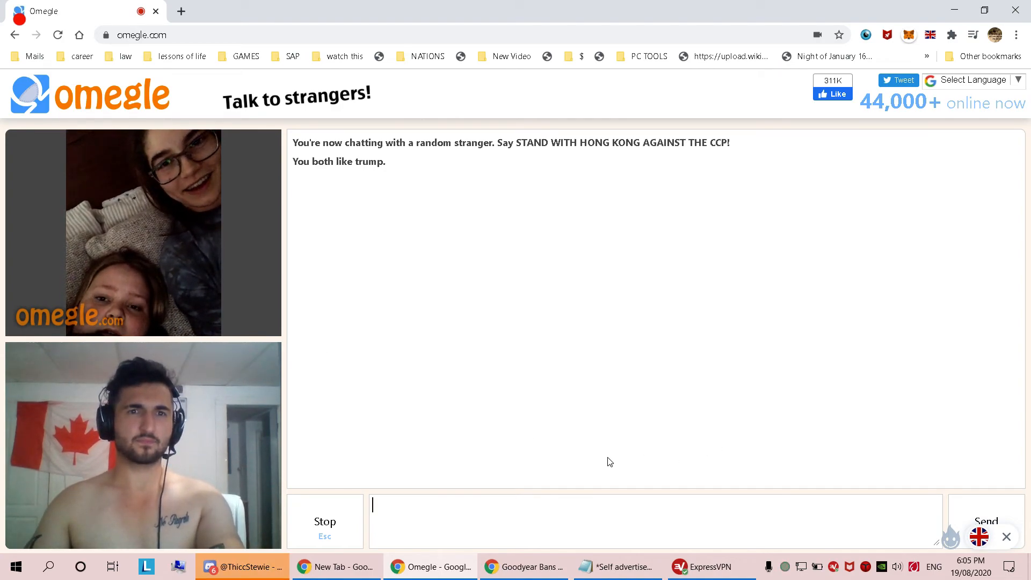
mouse_move(606, 464)
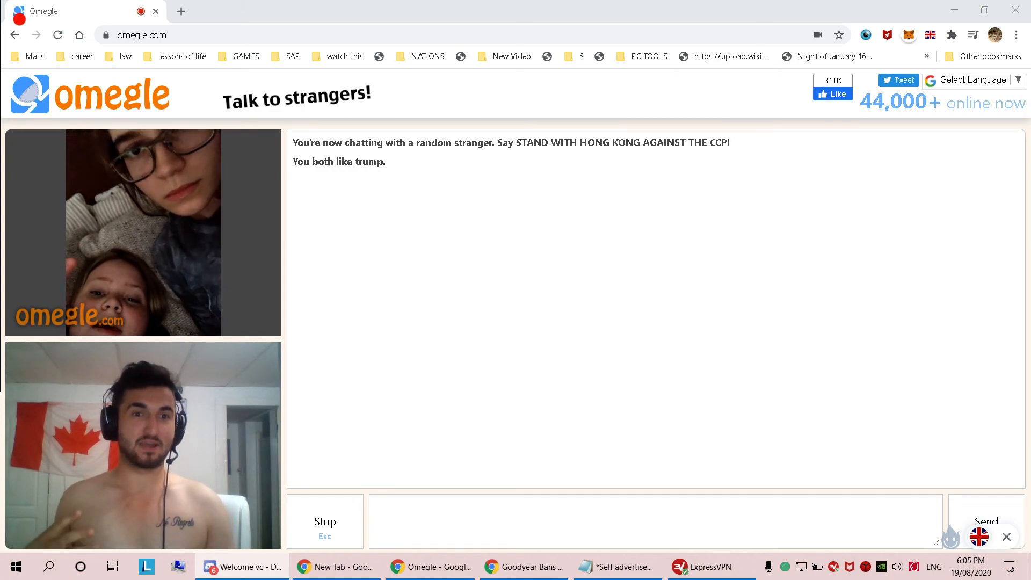
mouse_move(396, 279)
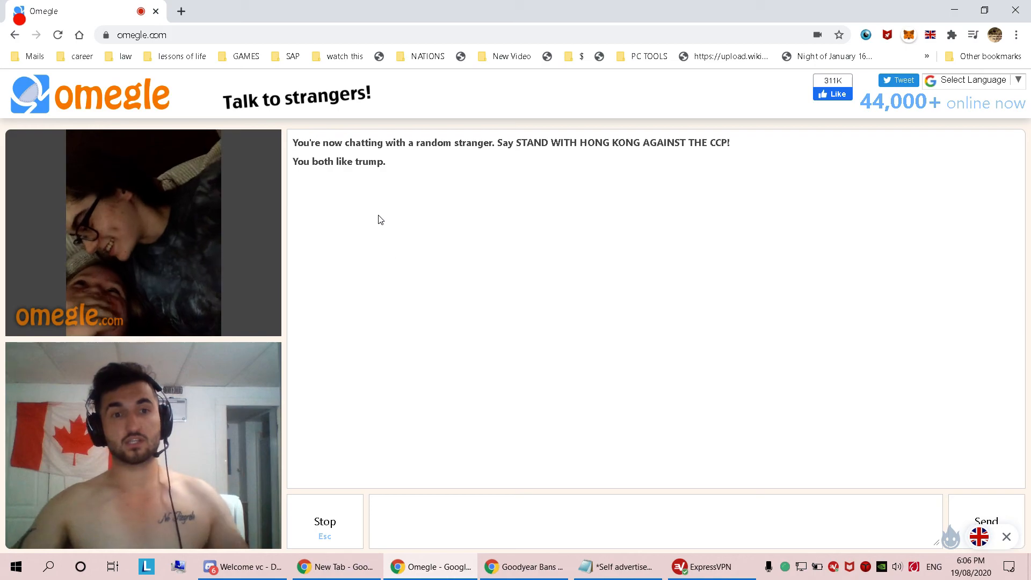
mouse_move(339, 248)
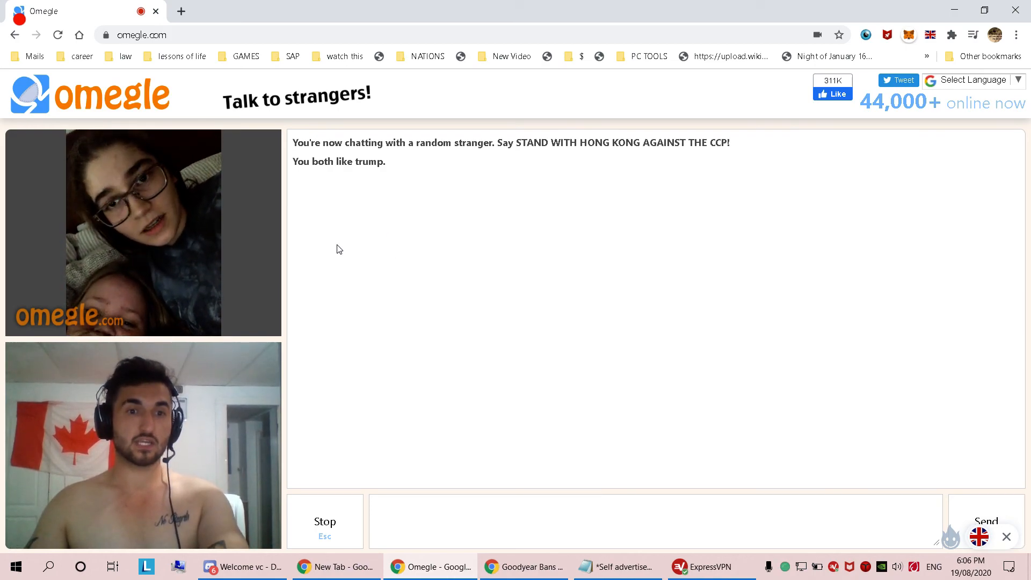
mouse_move(336, 247)
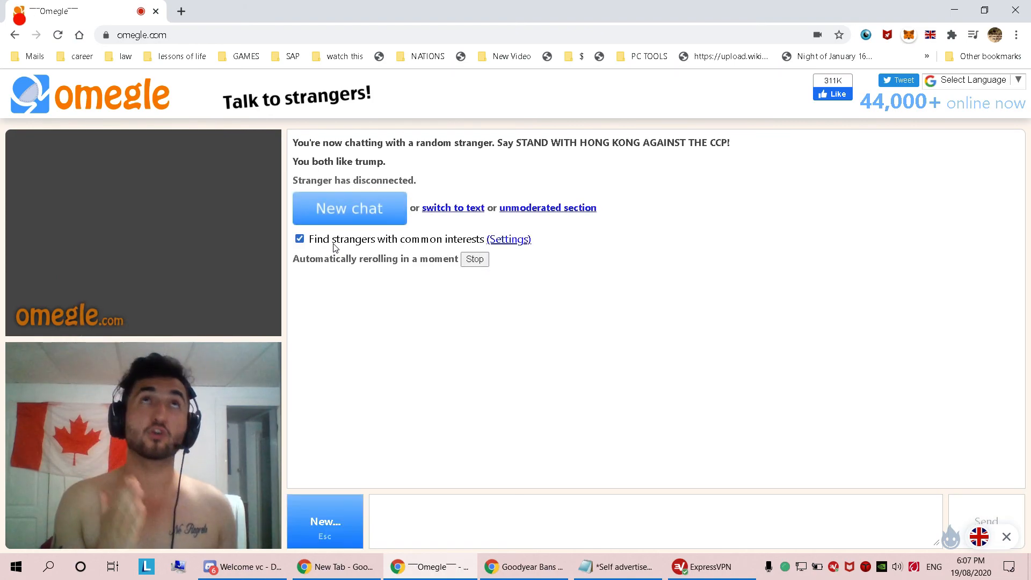
Step: Talk with the strangers until they disconnect and Omegle rerolls to a new stranger
click(349, 208)
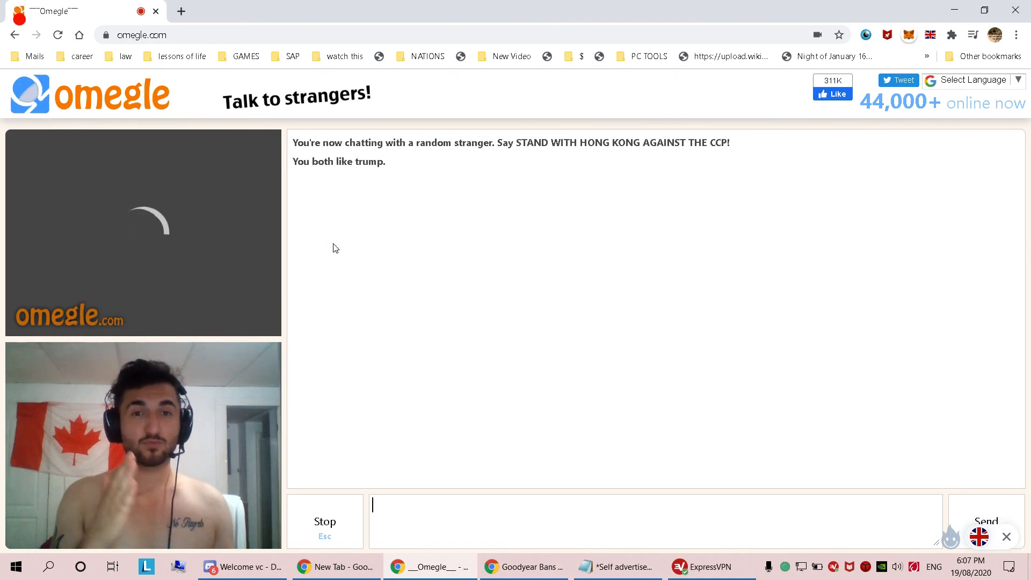